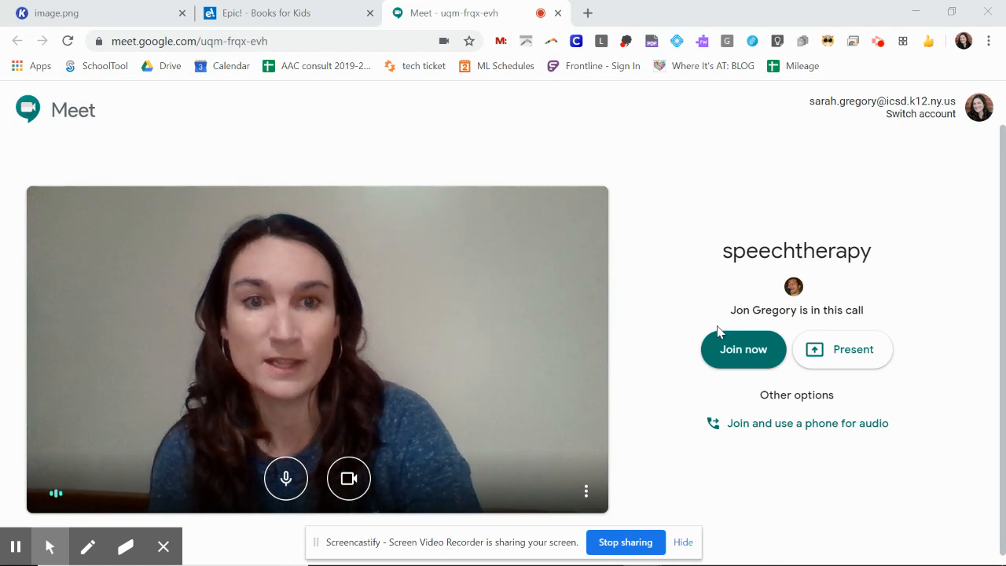
Join the speechtherapy Meet call from the pre-join screen
left_click(742, 349)
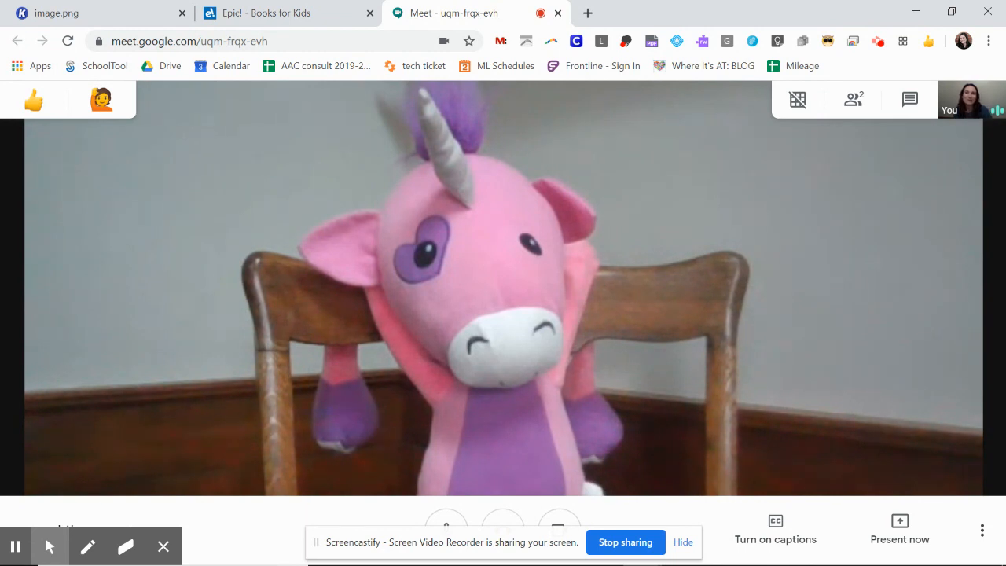
Arrange the Meet call and the Epic! book 'I Am Human' side by side
left_click(798, 101)
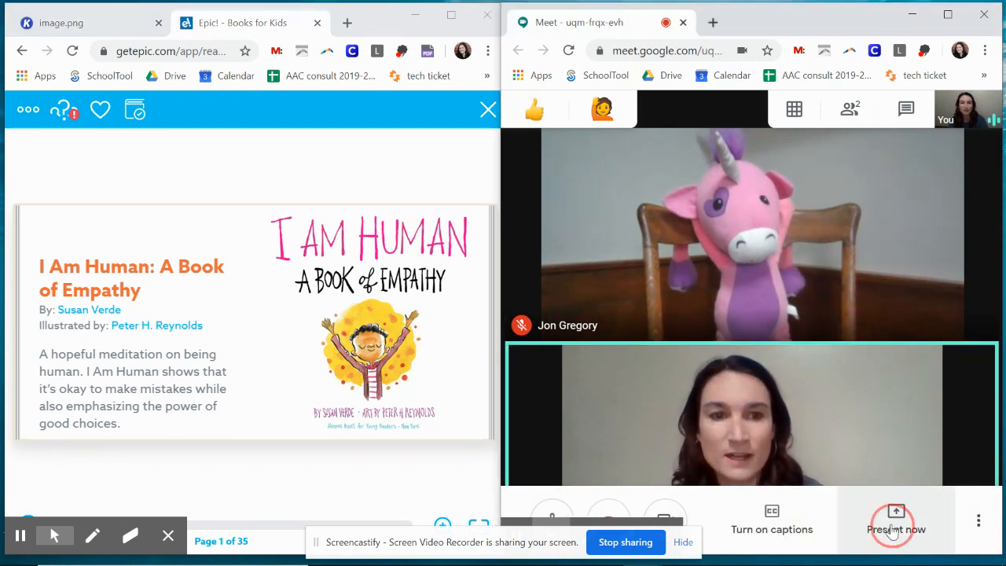
Present only the 'Epic! - Books for Kids' window to everyone in the call
left_click(896, 522)
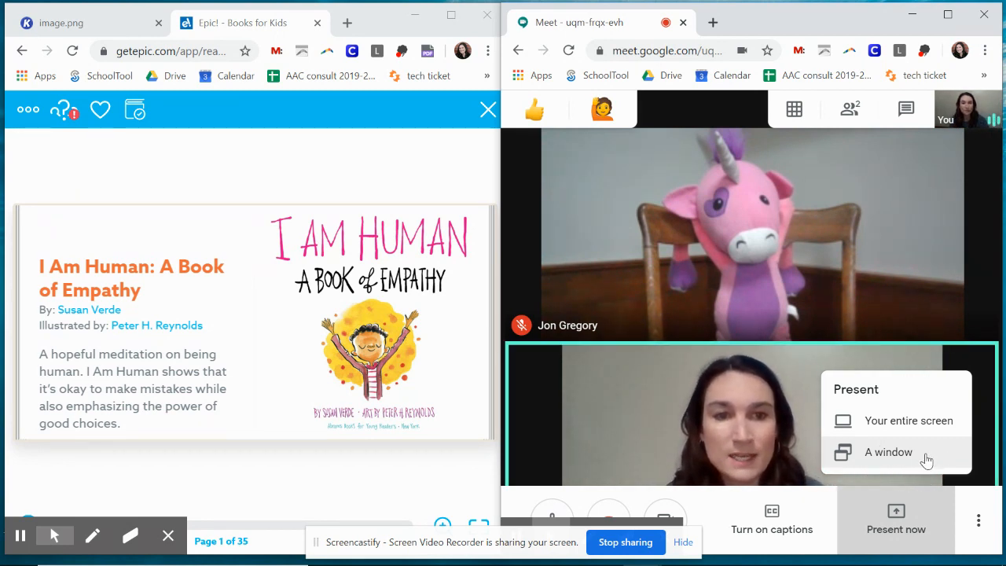
left_click(889, 453)
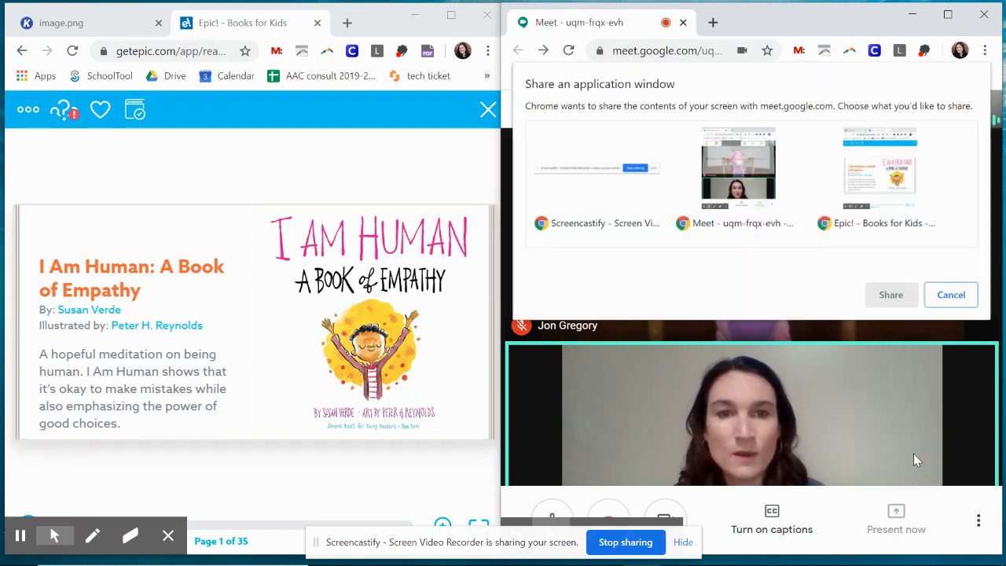
left_click(879, 167)
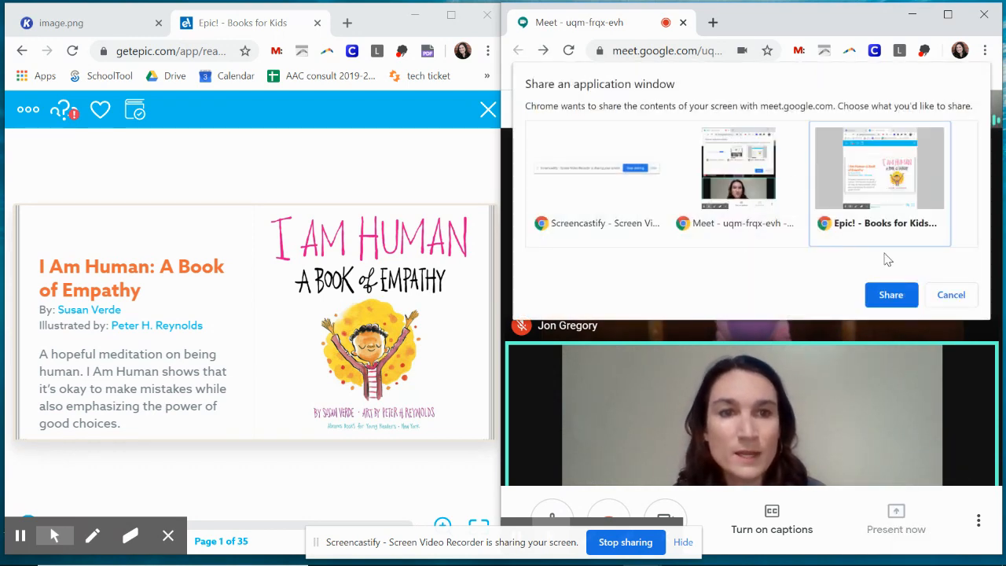
left_click(890, 294)
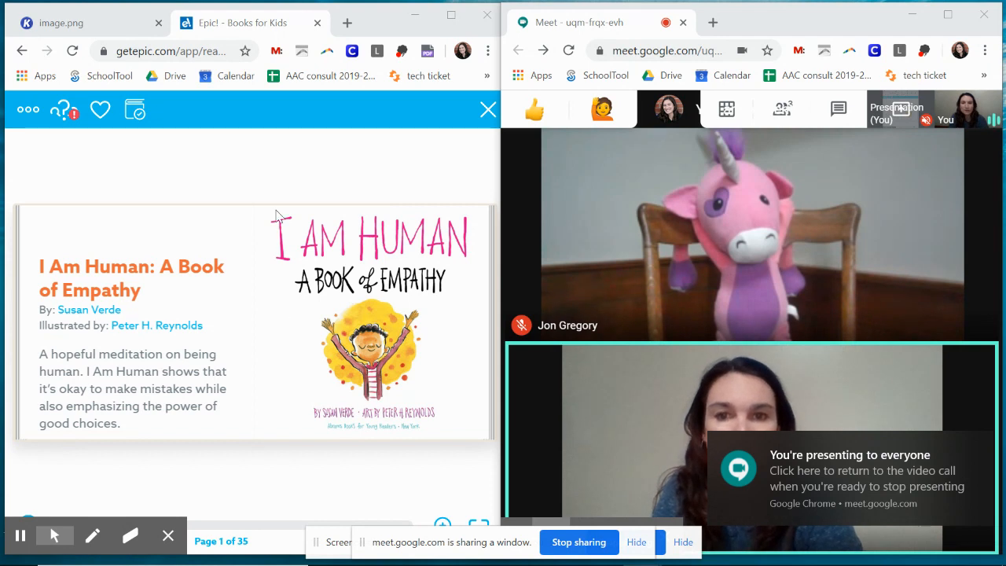
mouse_move(149, 306)
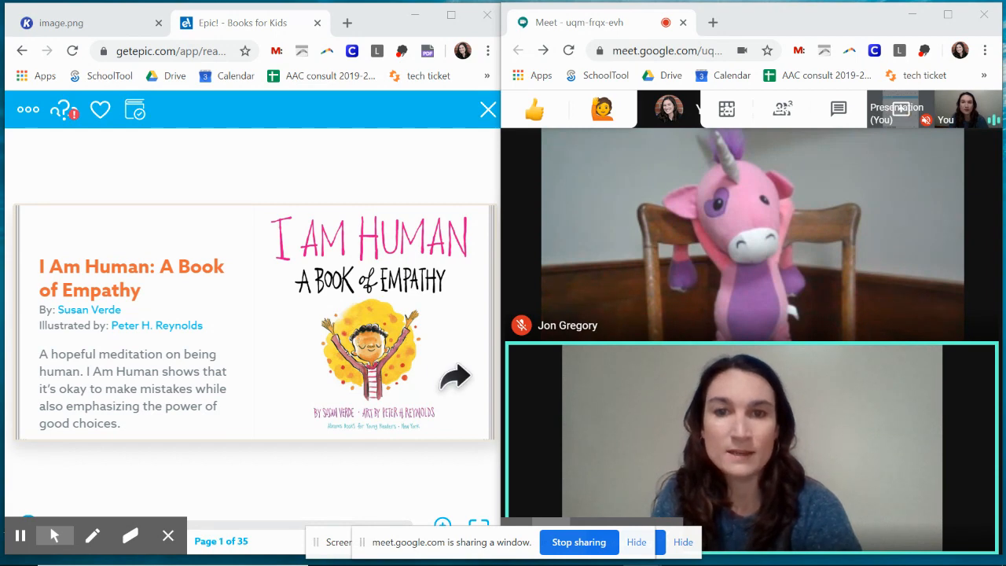
Page the shared book forward to page 7 of 35
left_click(454, 376)
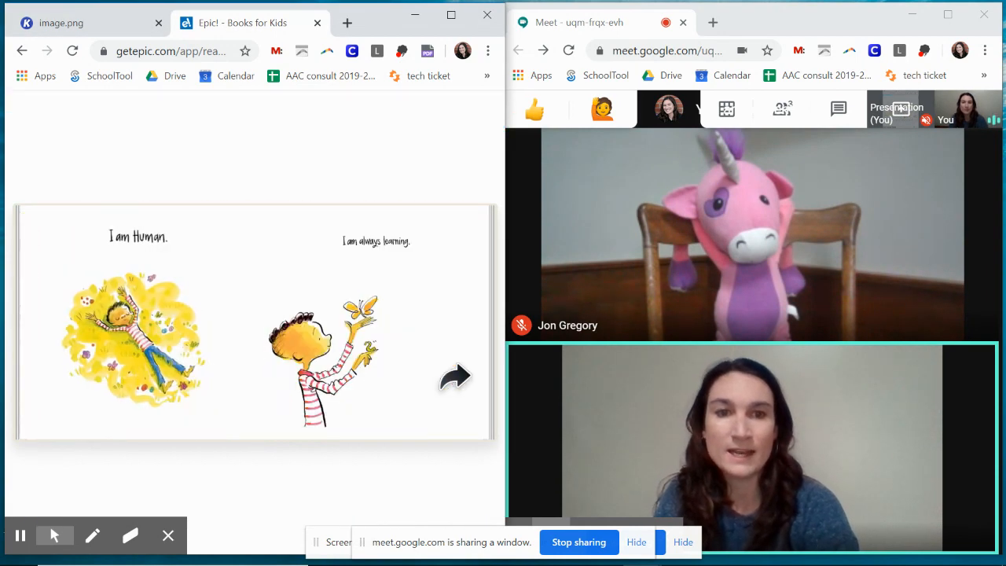
left_click(454, 376)
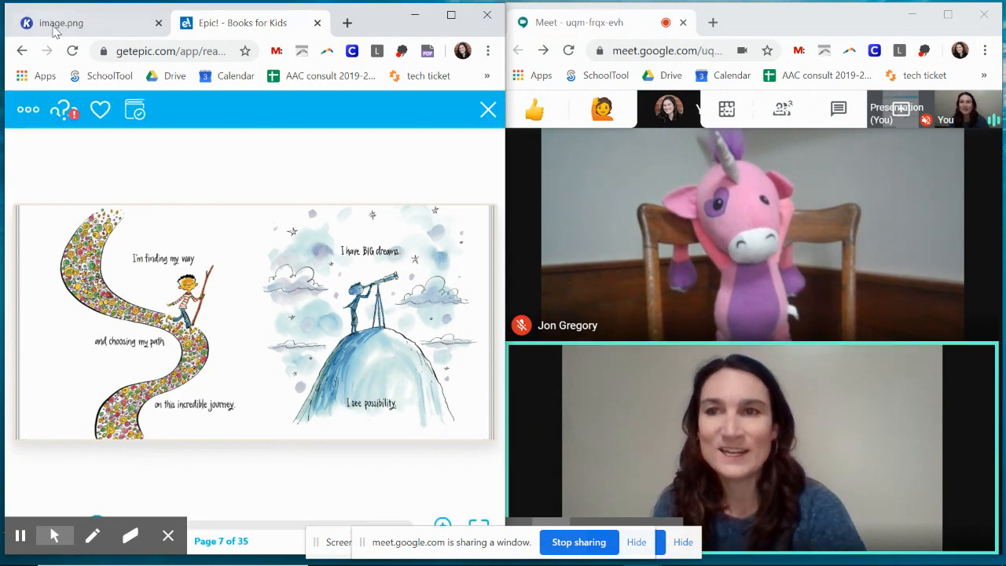
Show image.png of the I Am Human cover in Kami, maximized to full screen
left_click(62, 22)
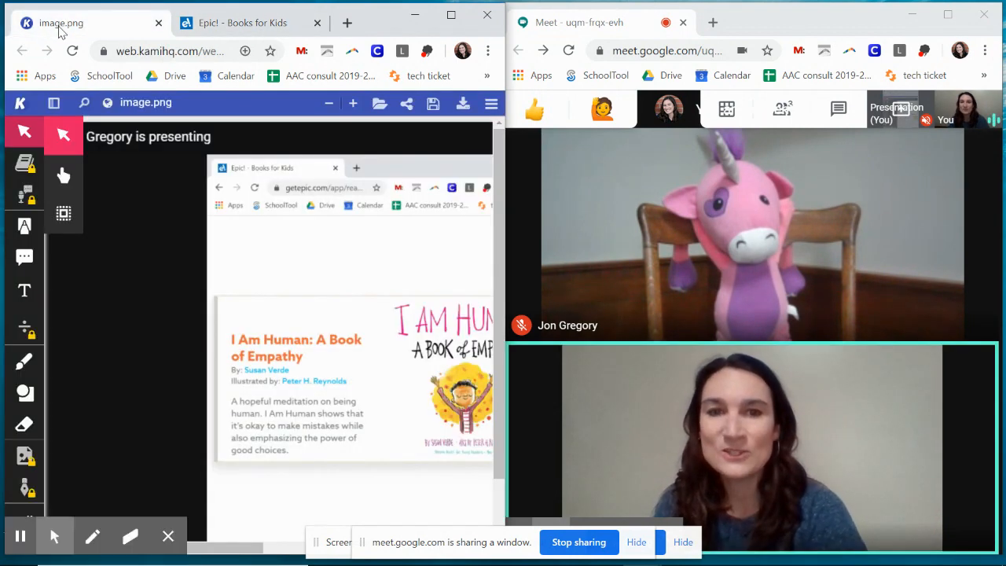
left_click(450, 14)
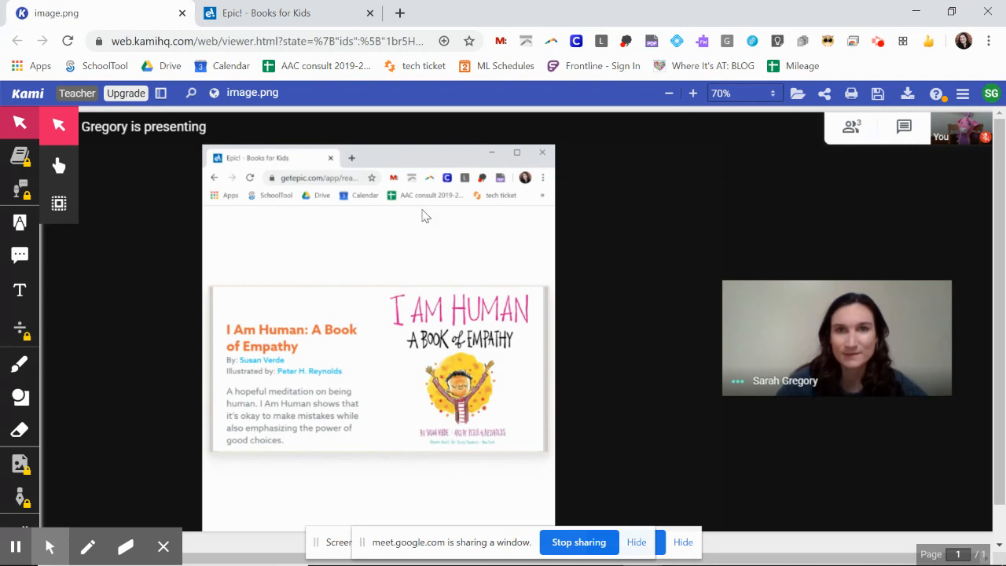
mouse_move(952, 140)
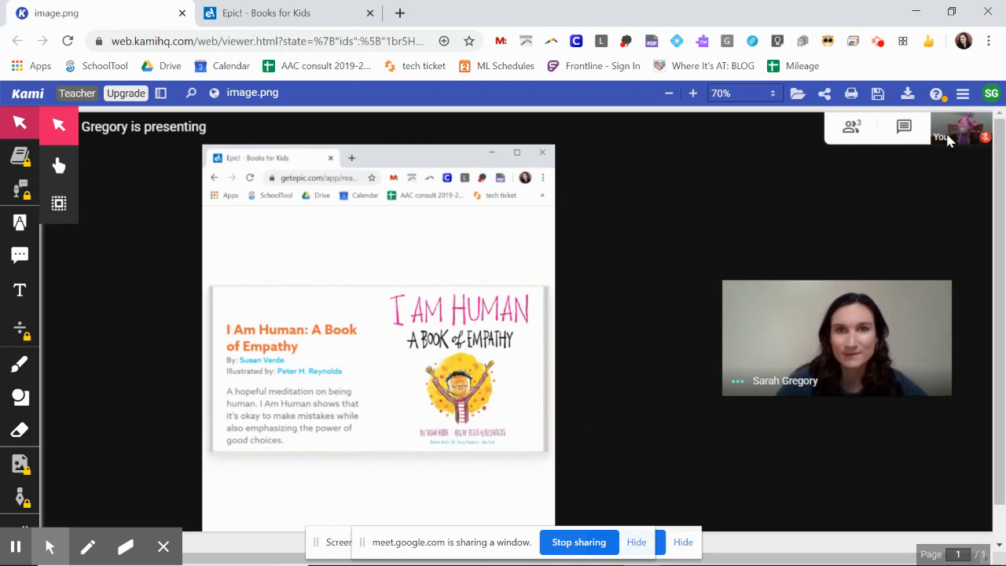
mouse_move(751, 318)
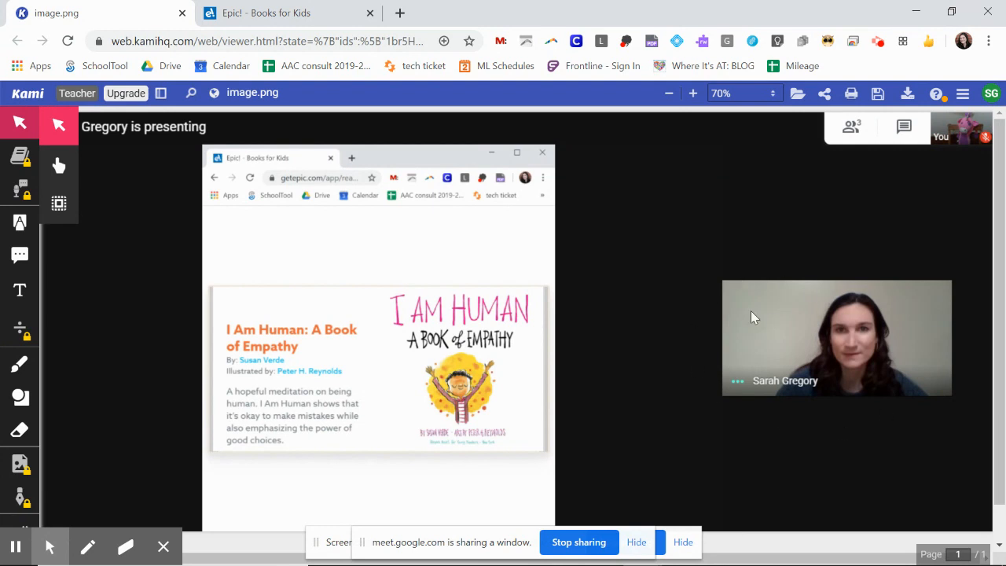
mouse_move(723, 307)
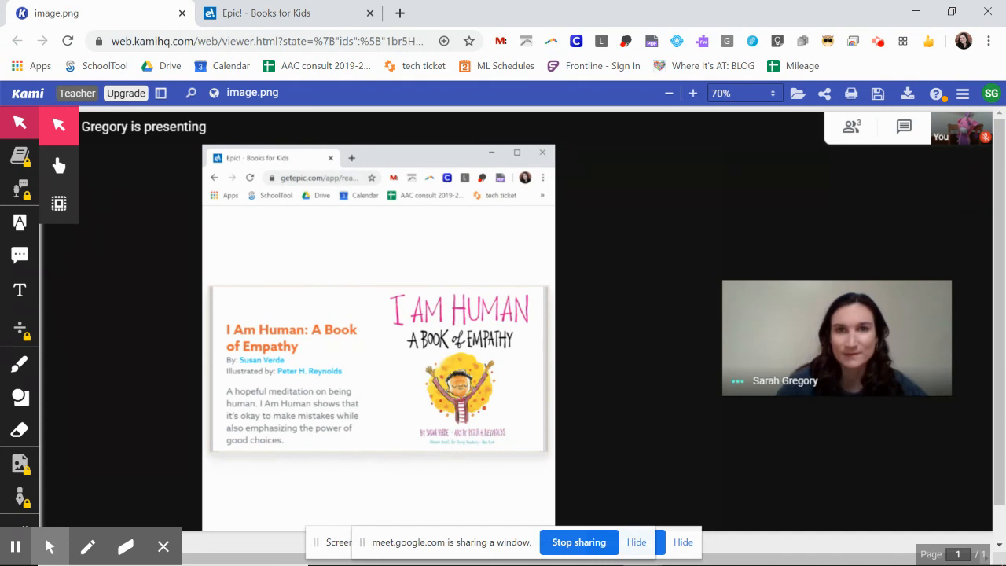
mouse_move(577, 529)
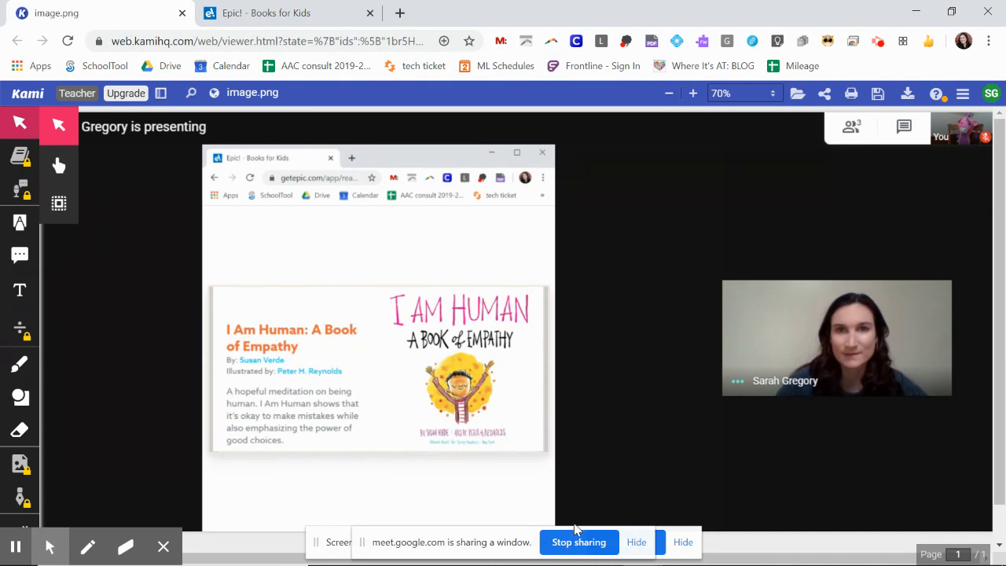